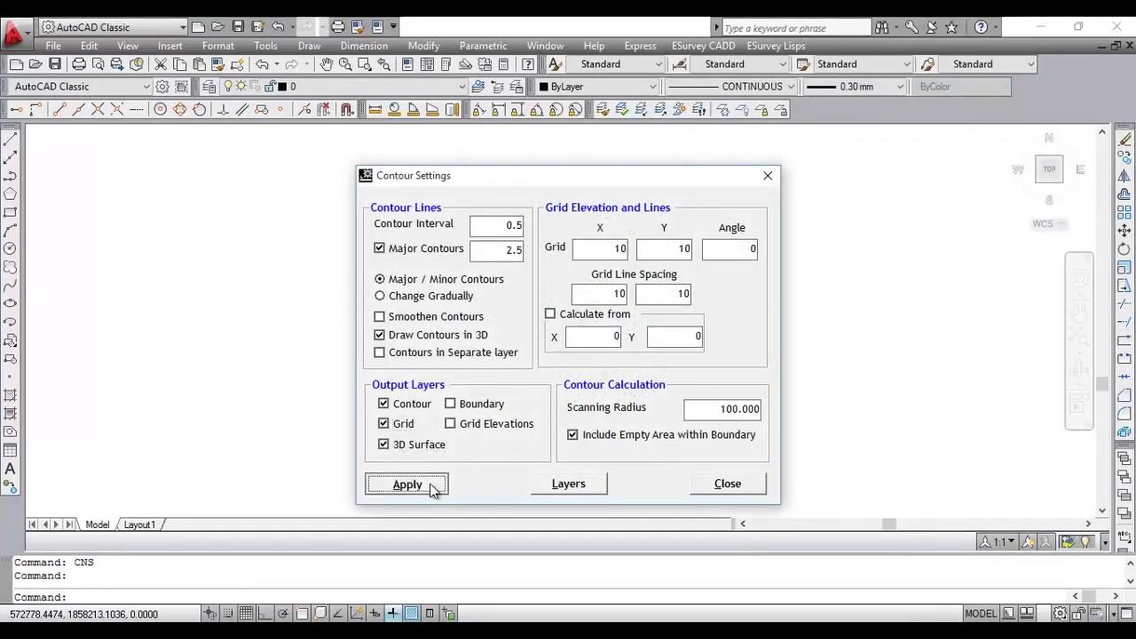
# Step: Generate the contour surface from the Contour Settings, then start orbiting the shaded surface
pyautogui.click(407, 484)
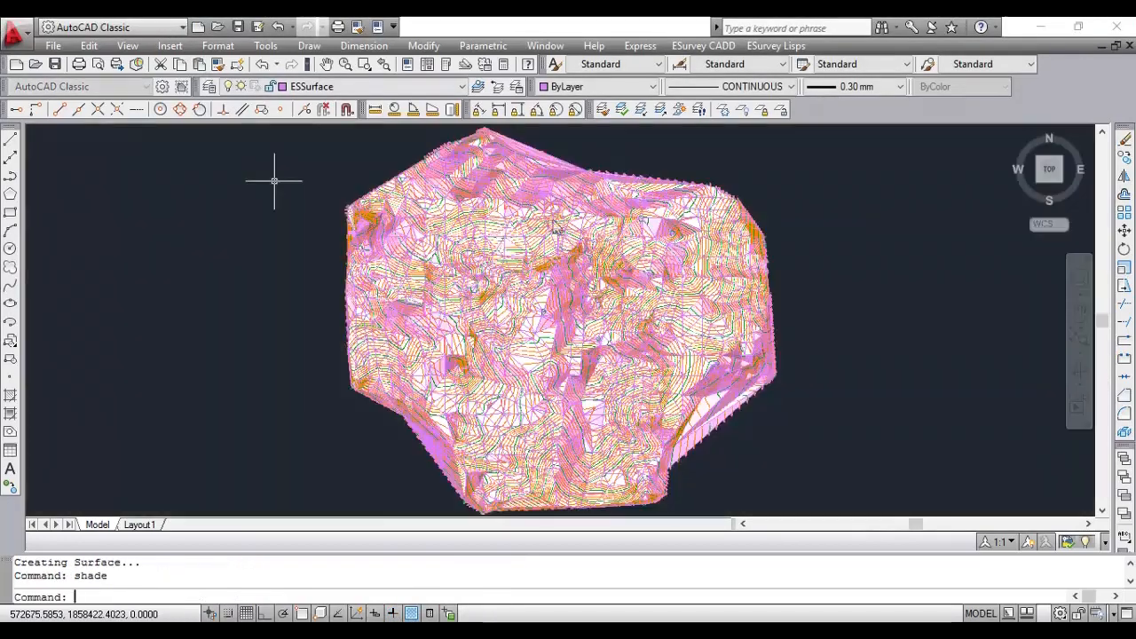
pyautogui.click(127, 46)
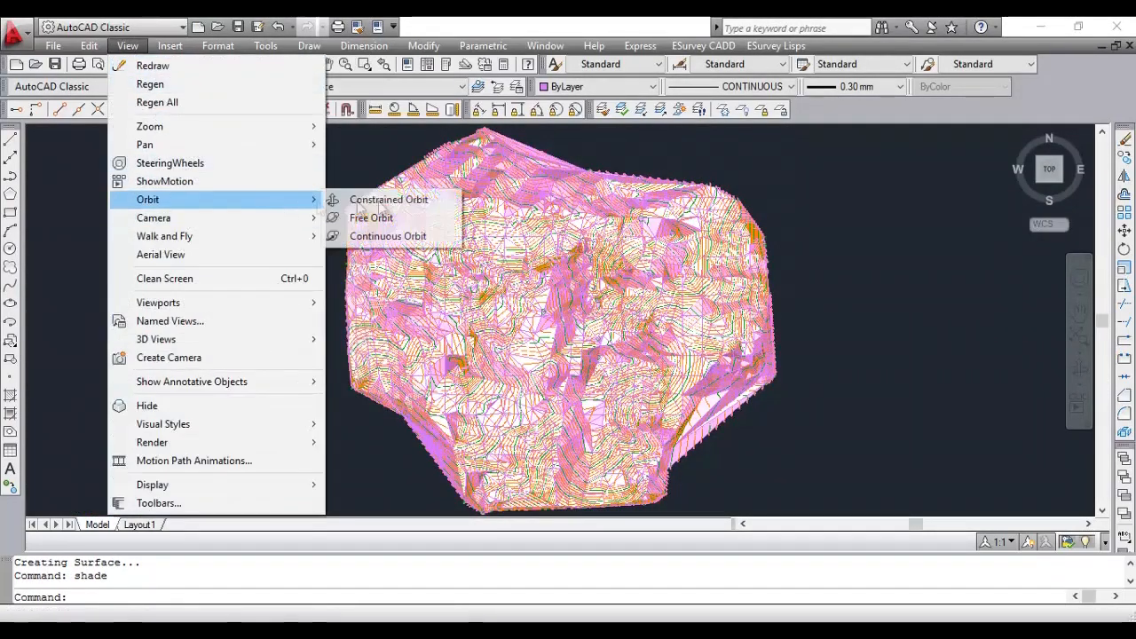
pyautogui.click(370, 218)
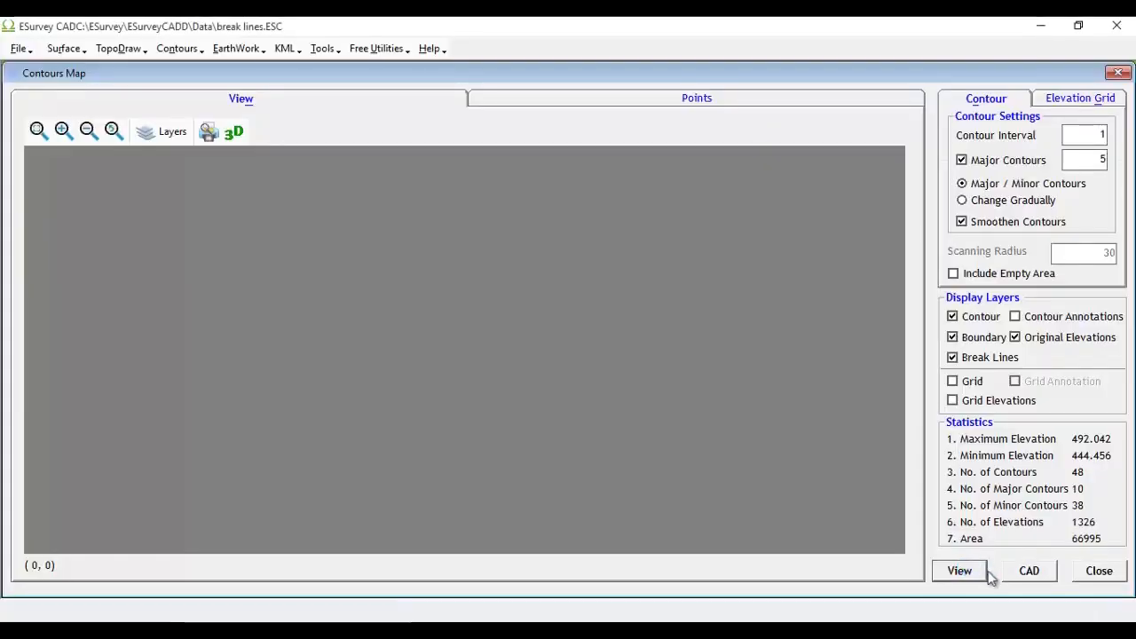
# Step: Draw the break-lines contour map and export its triangulated 3D surface to CAD
pyautogui.click(958, 571)
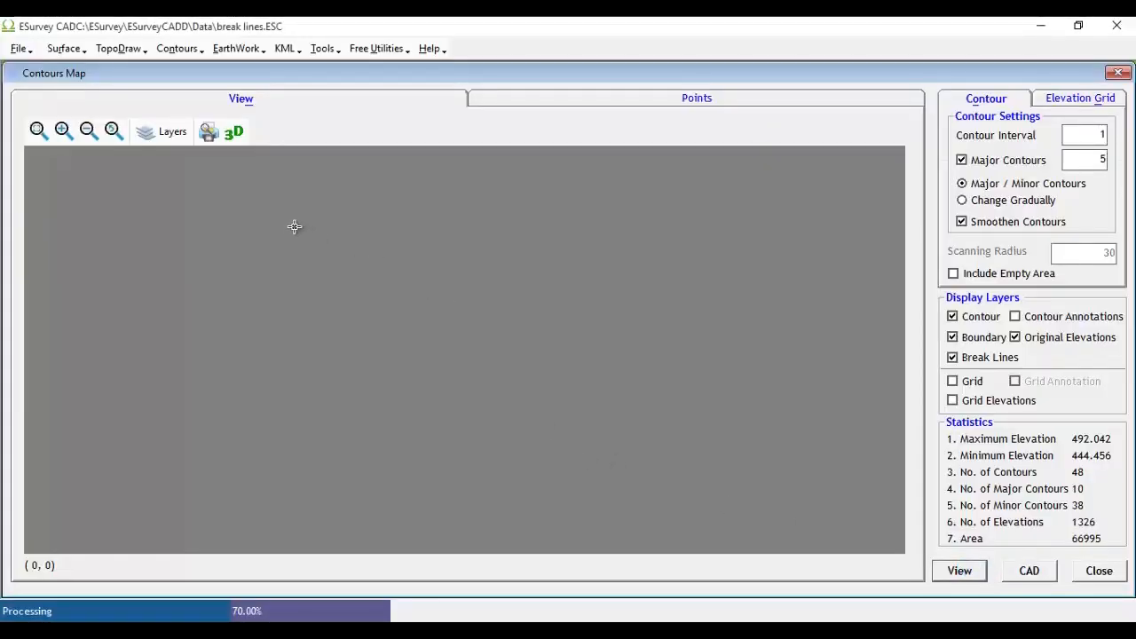
pyautogui.moveTo(226, 168)
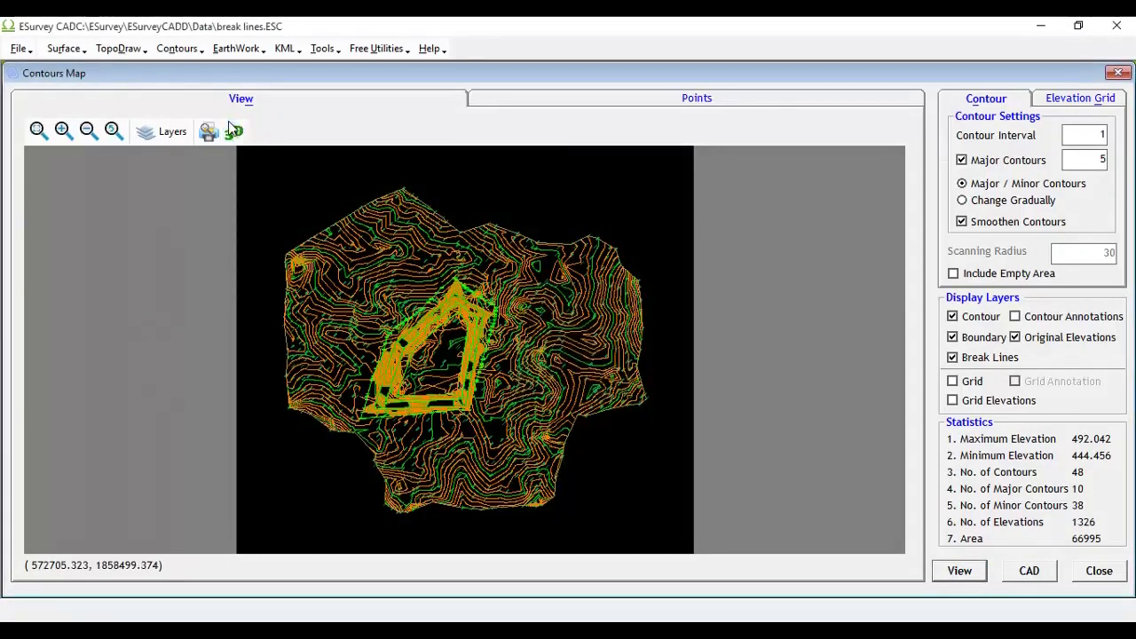
pyautogui.click(233, 131)
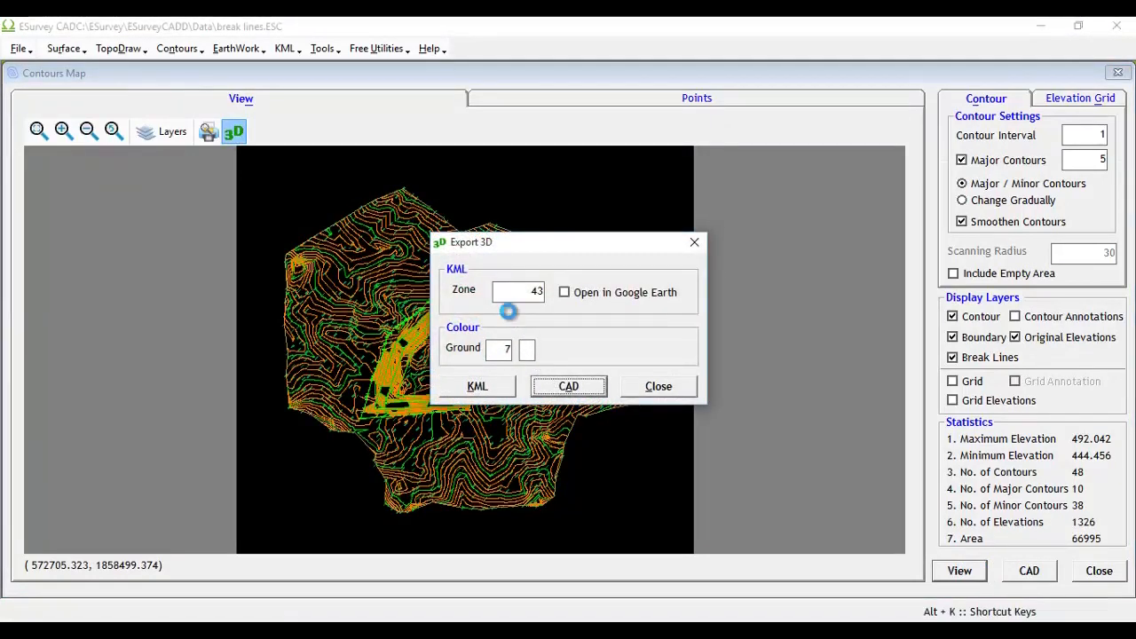
pyautogui.click(568, 385)
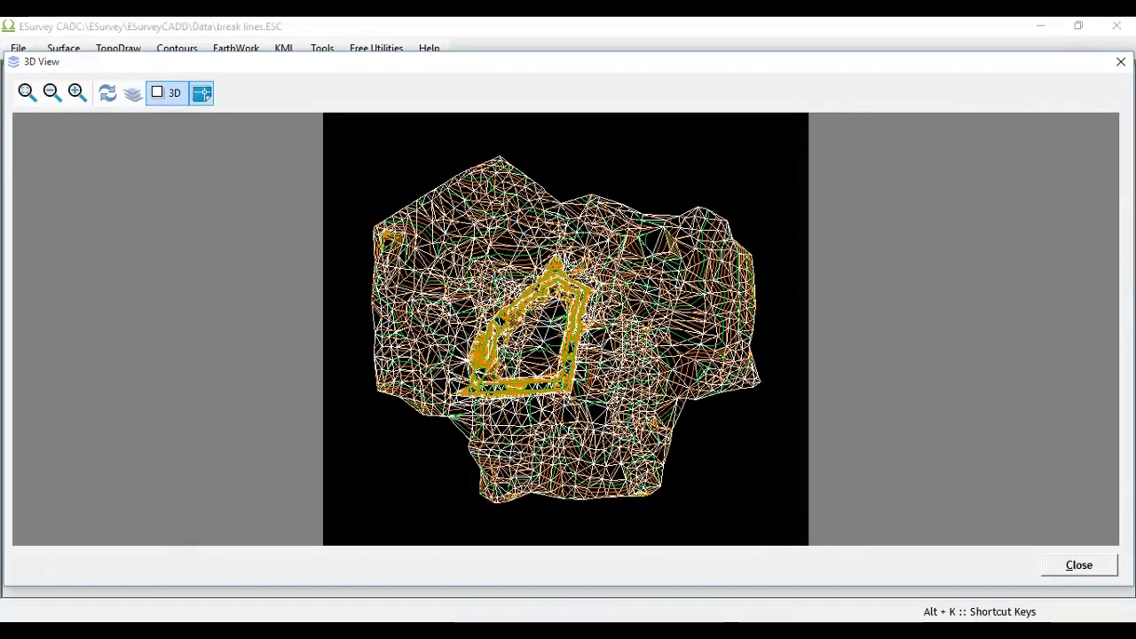
# Step: Bring up the exported surface in AutoCAD and shade it with SHADE
pyautogui.click(1078, 564)
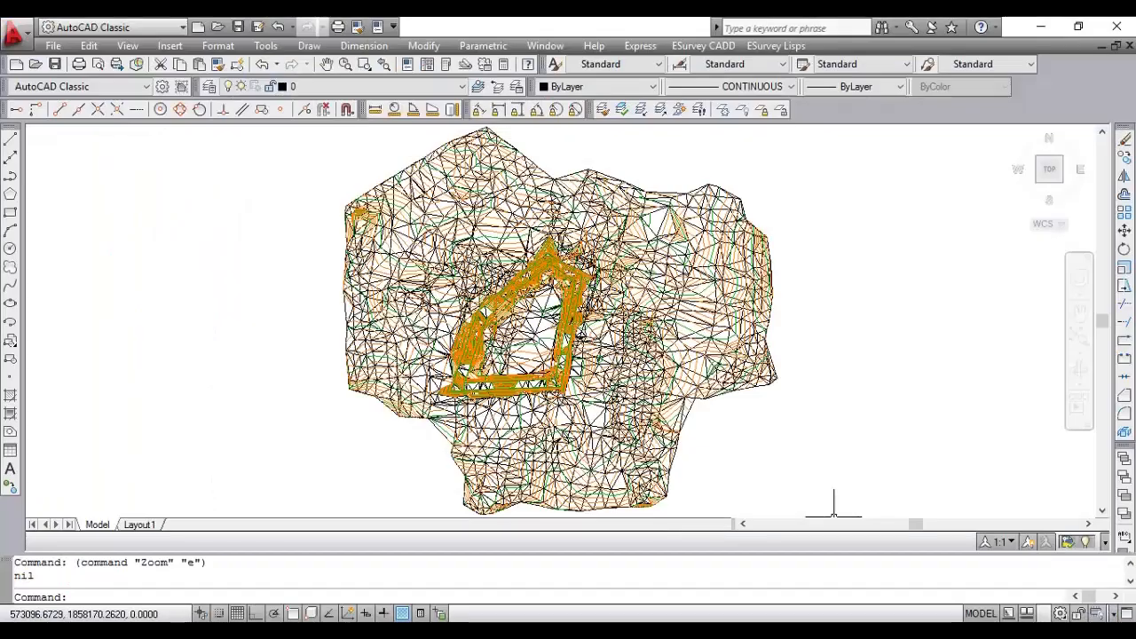
pyautogui.write('shade')
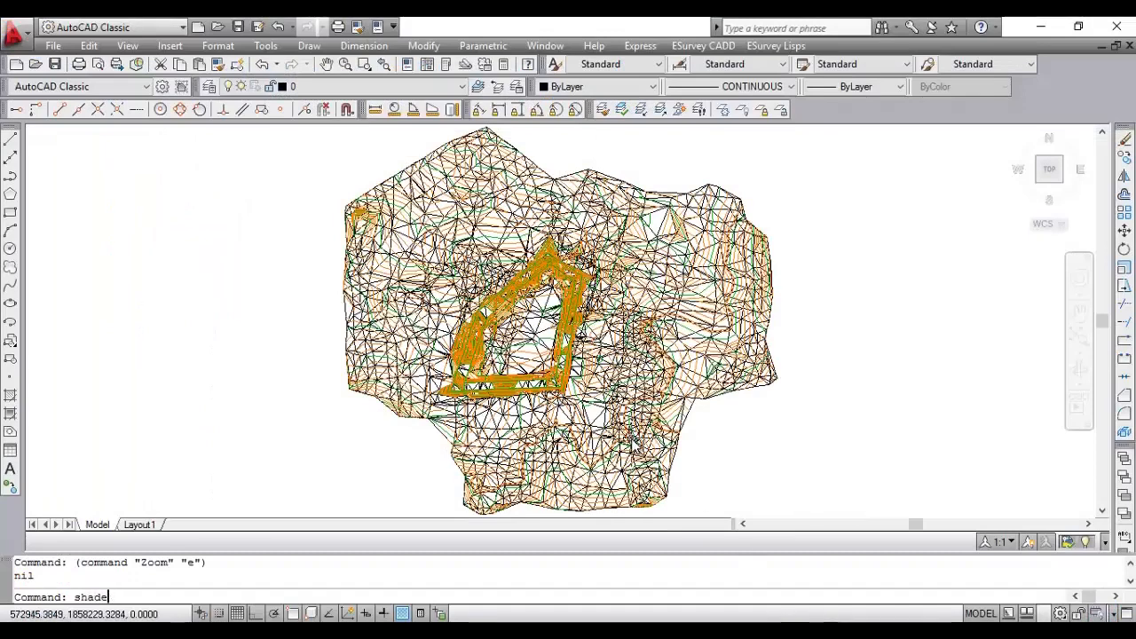
pyautogui.press('Return')
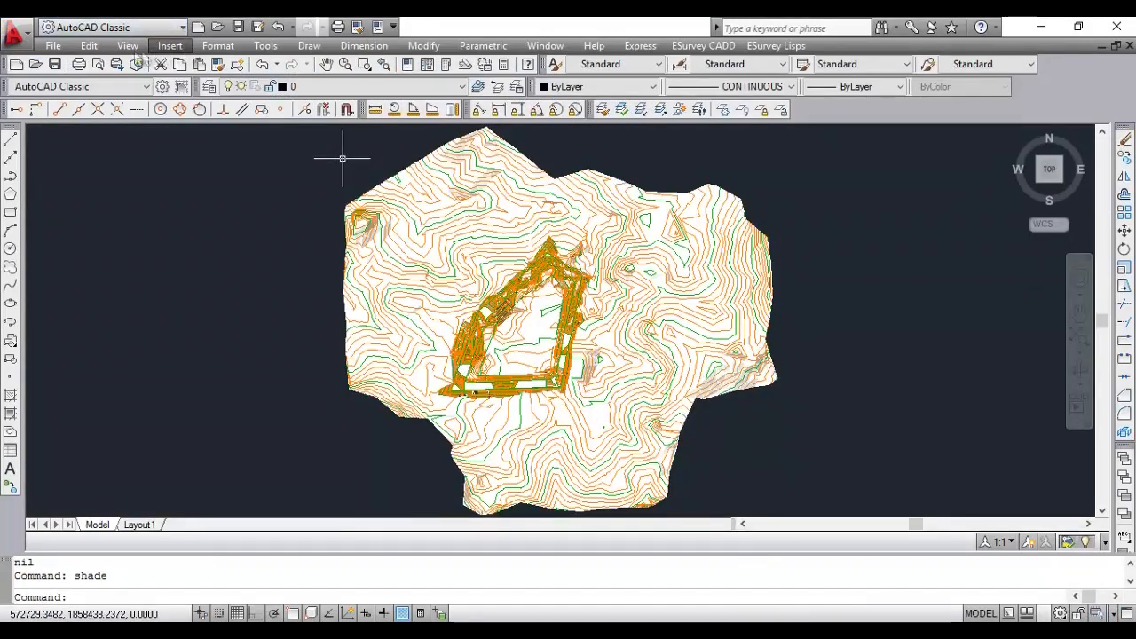
# Step: Free-orbit the shaded break-lines surface to tilt it into a 3D view
pyautogui.click(127, 45)
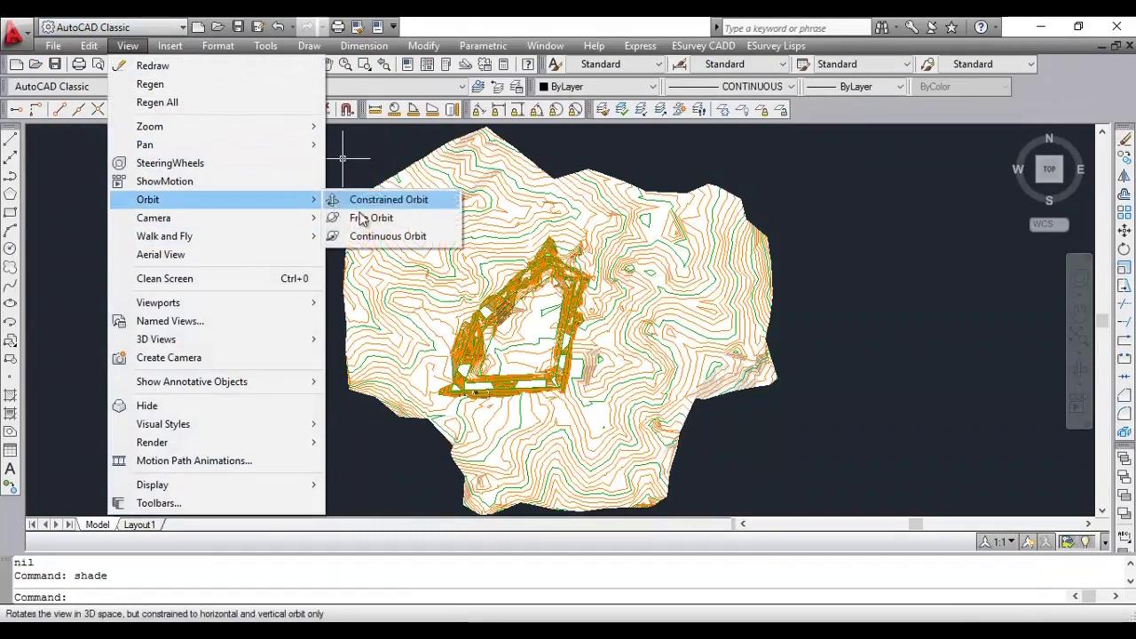
pyautogui.click(388, 198)
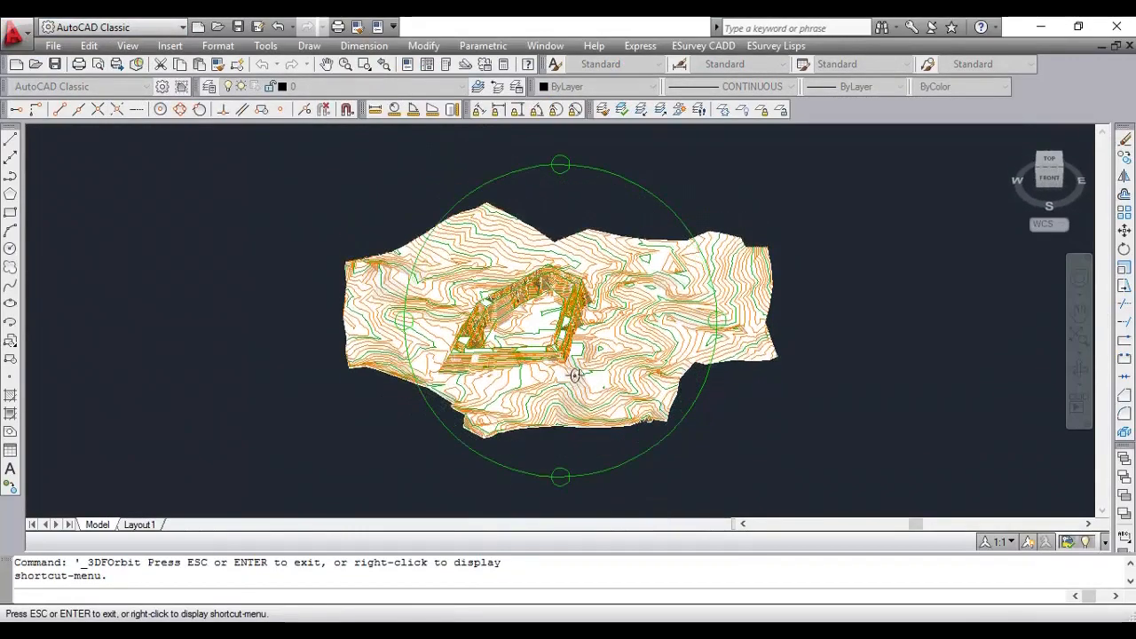
pyautogui.moveTo(575, 376); pyautogui.dragTo(565, 353)
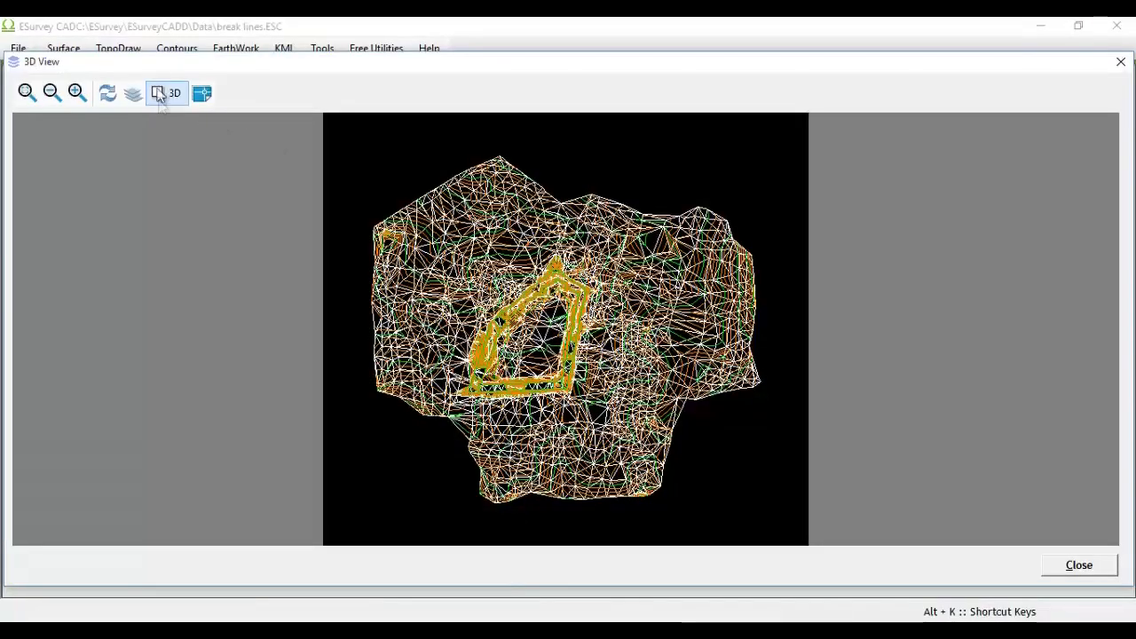
# Step: Switch the surface view to 3D, then open the KMZ file in Google Earth
pyautogui.click(166, 92)
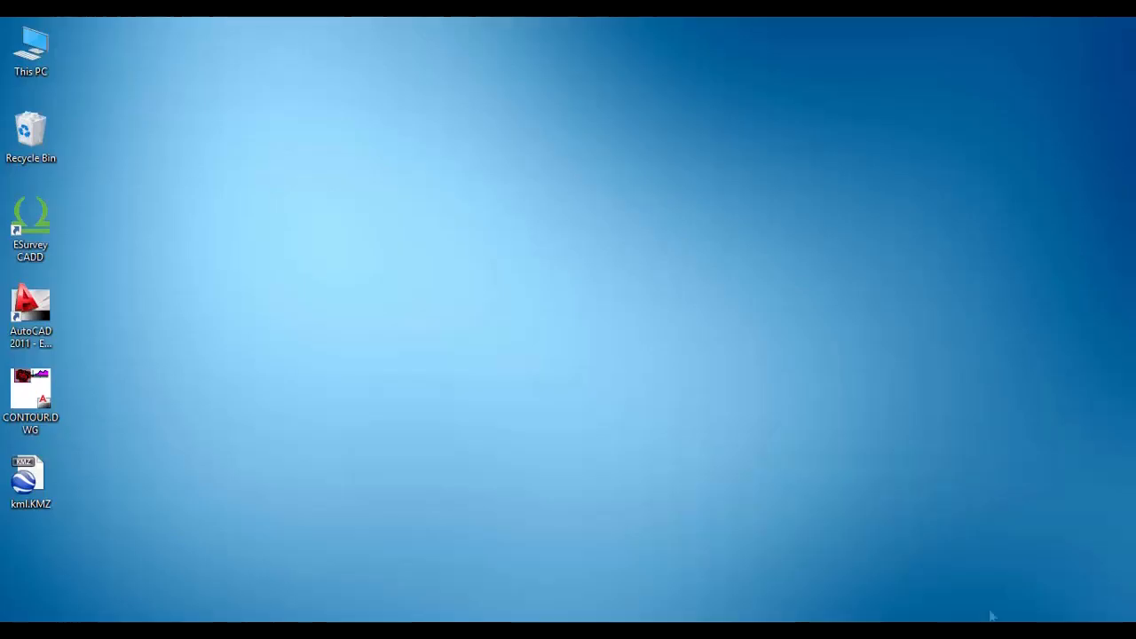
pyautogui.doubleClick(30, 217)
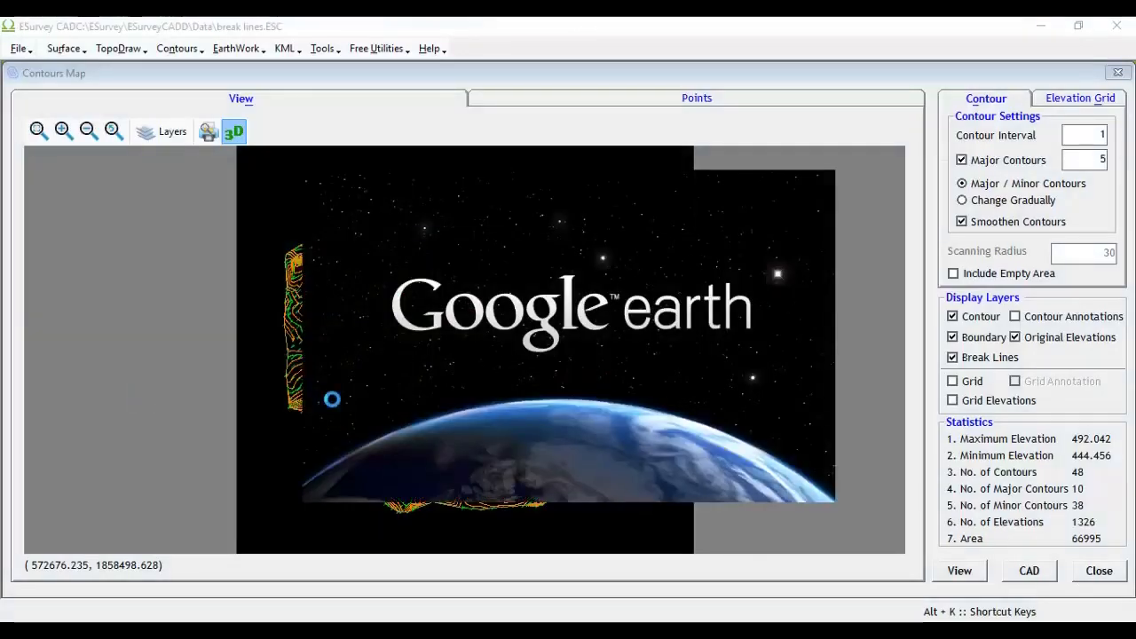